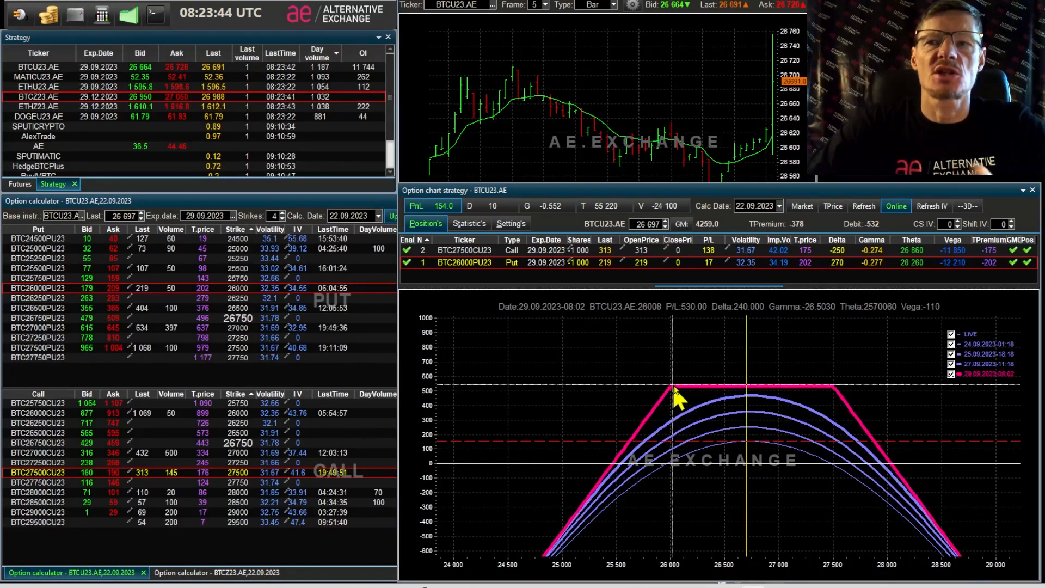
mouse_move(832, 396)
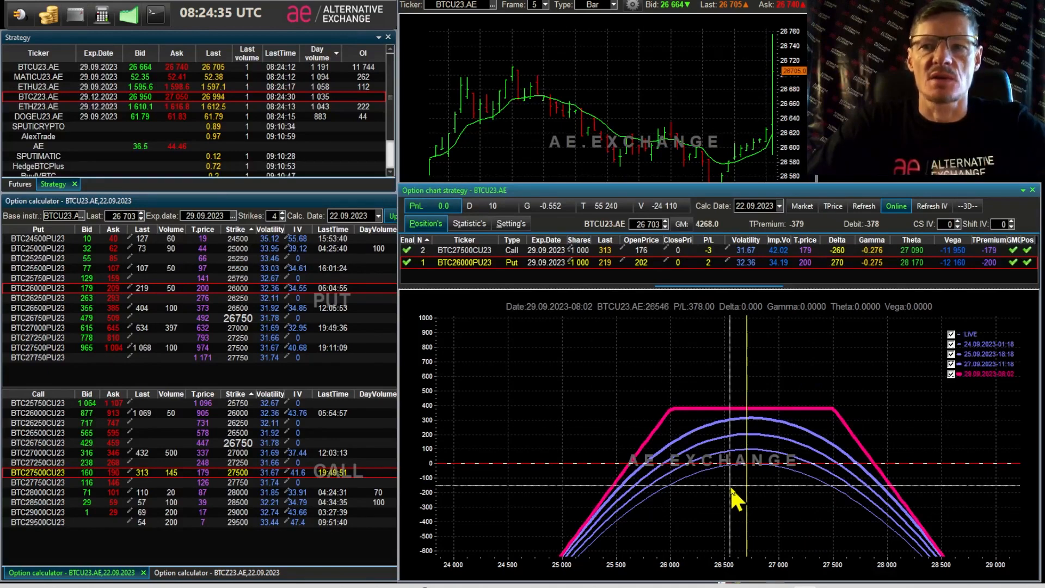
mouse_move(669, 413)
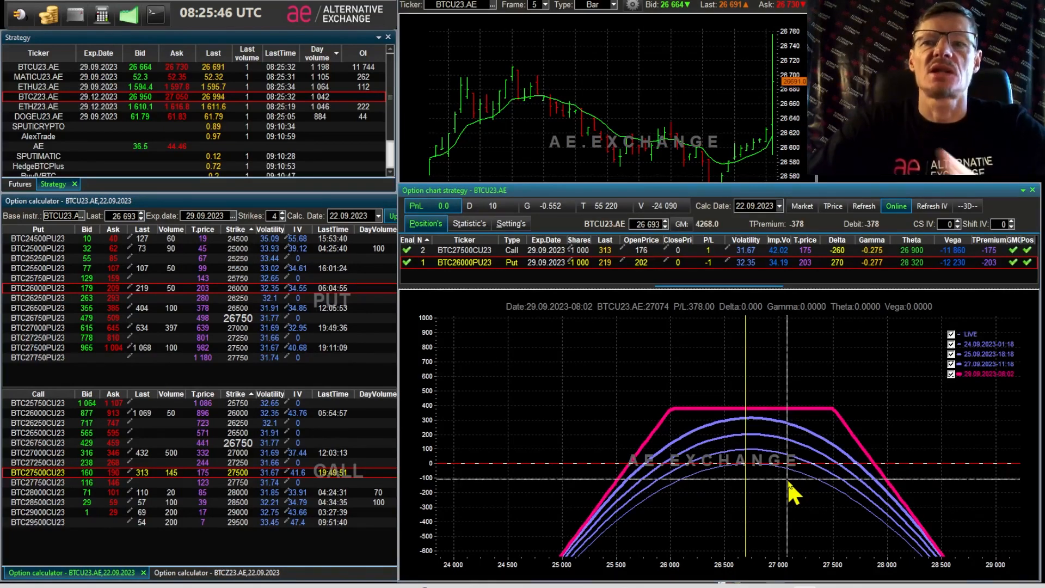
mouse_move(769, 470)
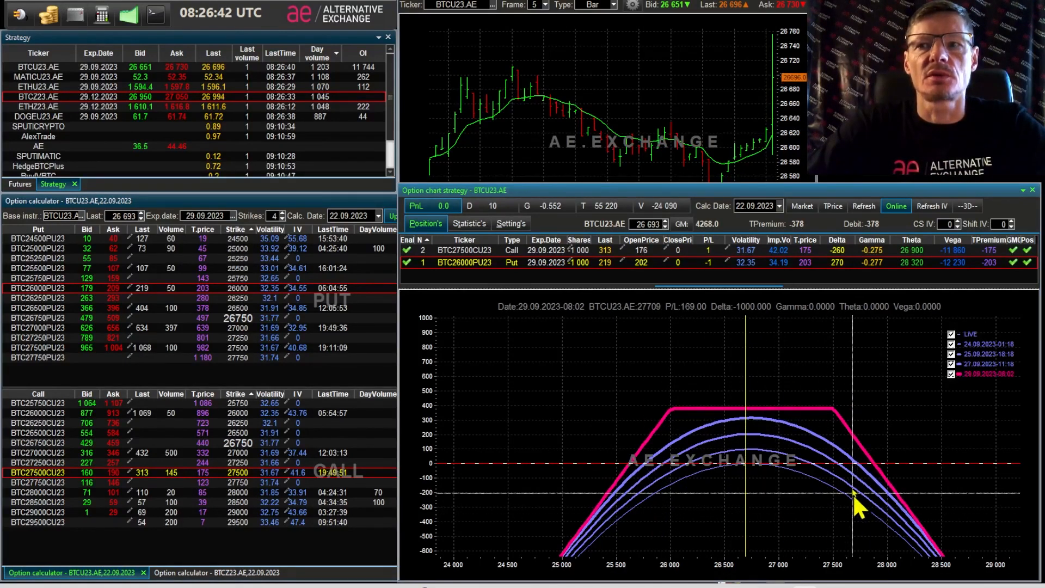
mouse_move(842, 474)
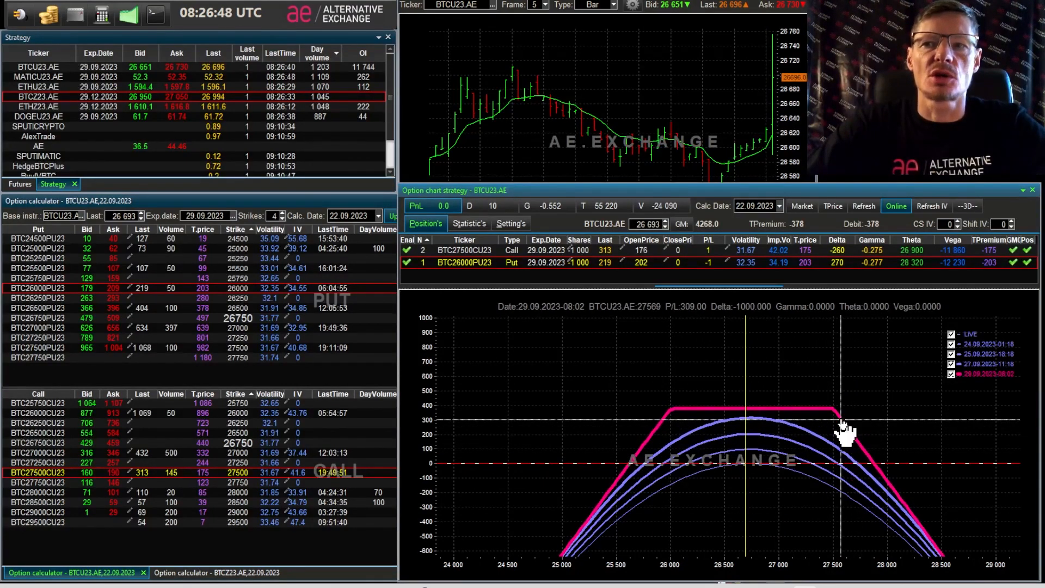
mouse_move(829, 479)
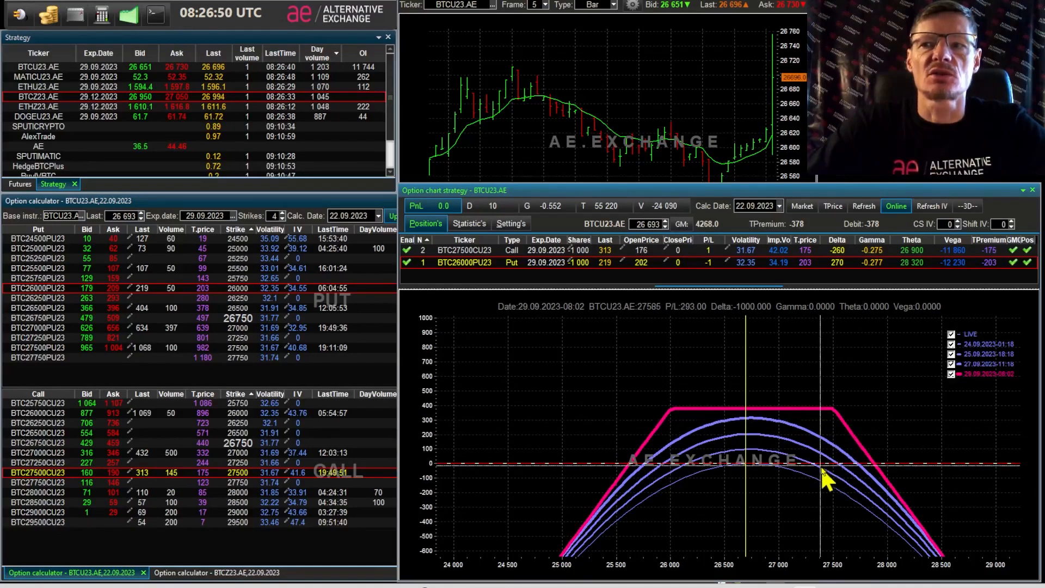
mouse_move(850, 436)
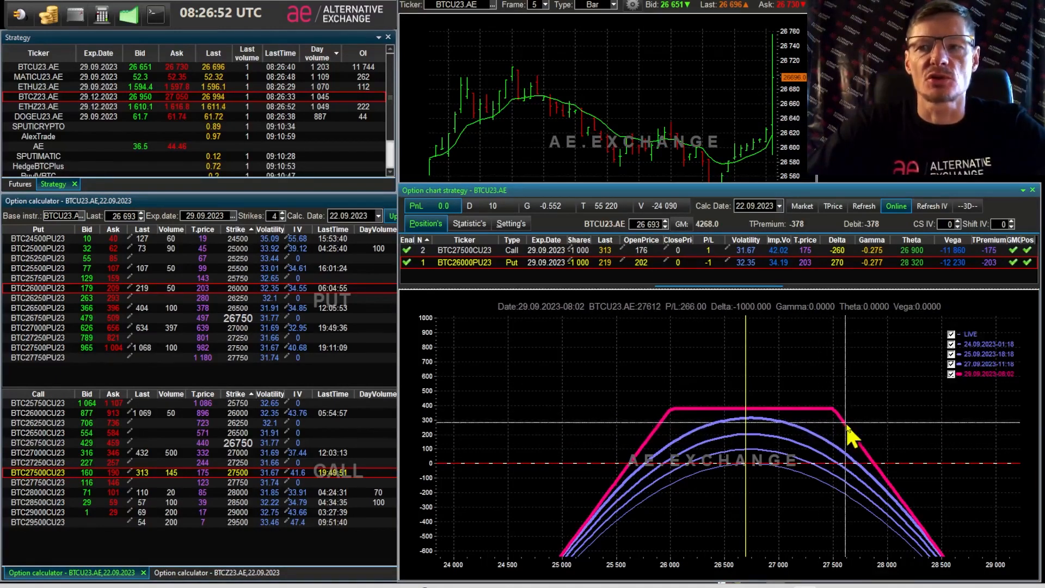
mouse_move(657, 437)
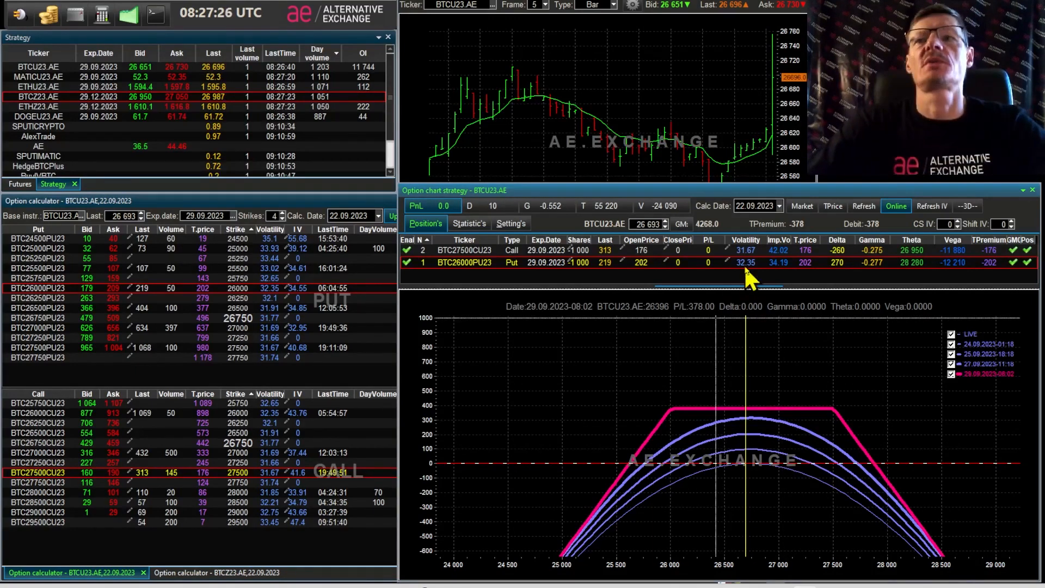
mouse_move(748, 273)
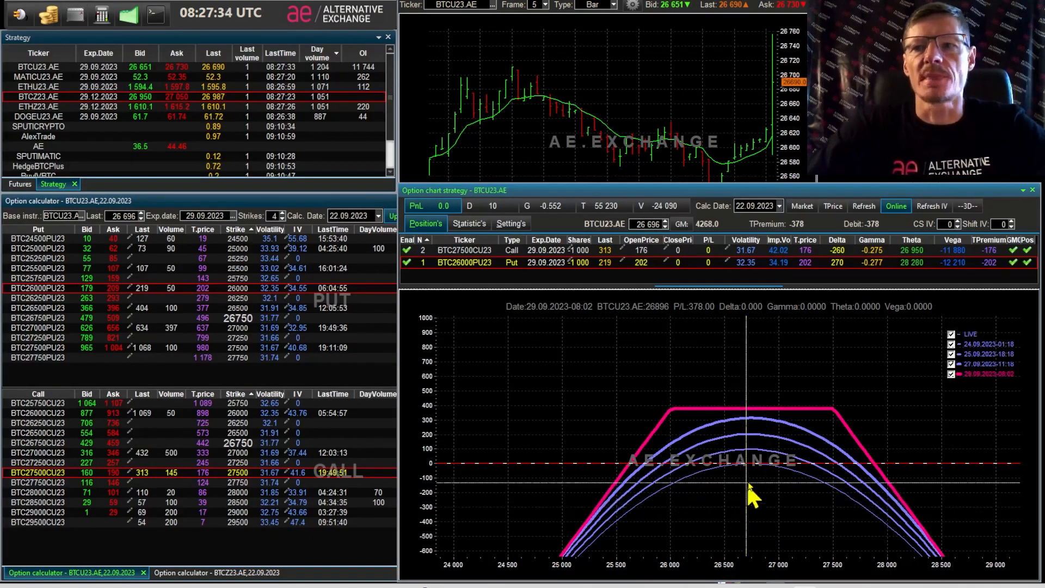
mouse_move(803, 483)
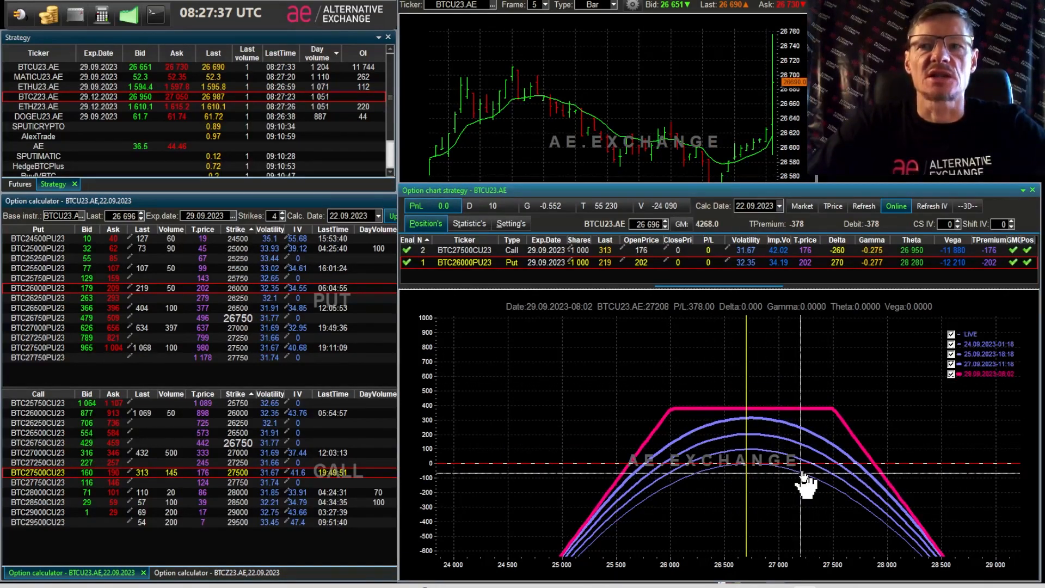
mouse_move(811, 496)
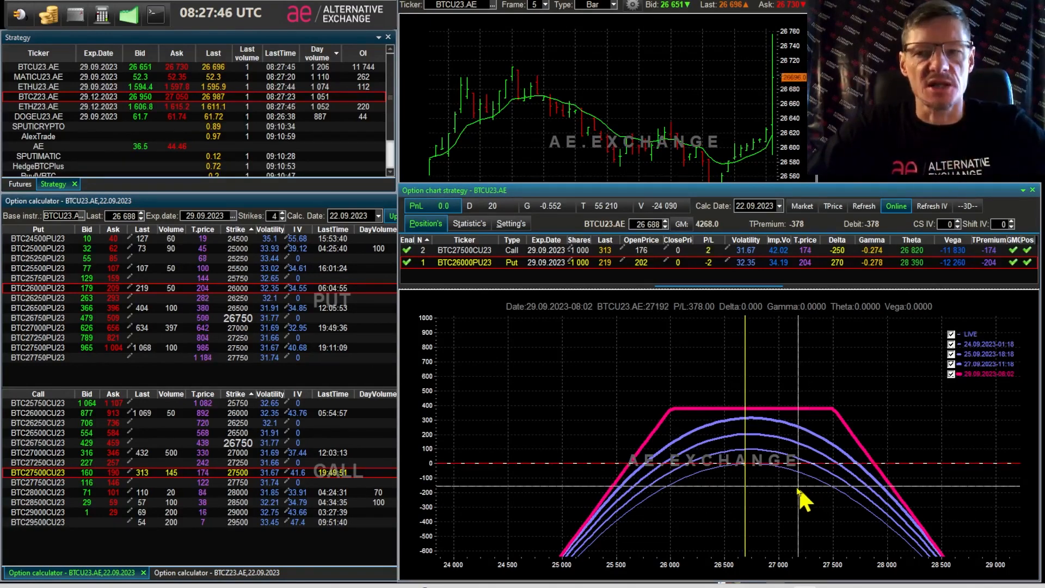
mouse_move(873, 516)
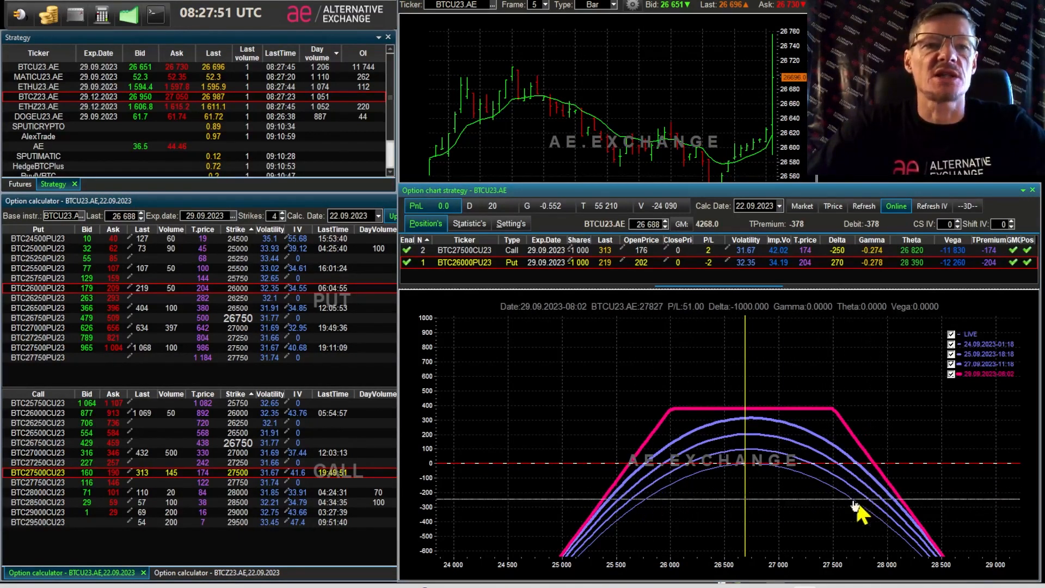
mouse_move(933, 533)
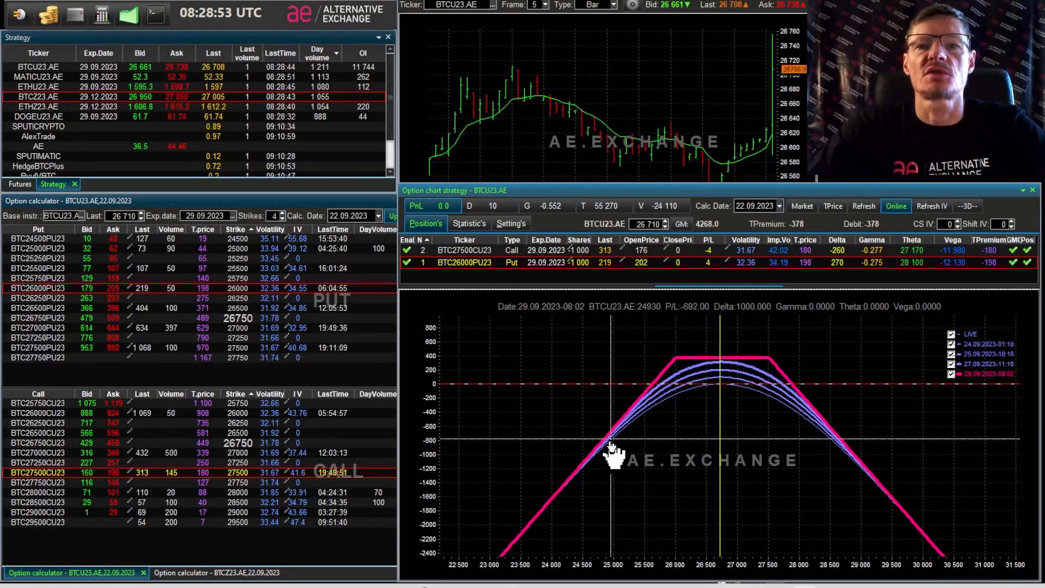
mouse_move(593, 467)
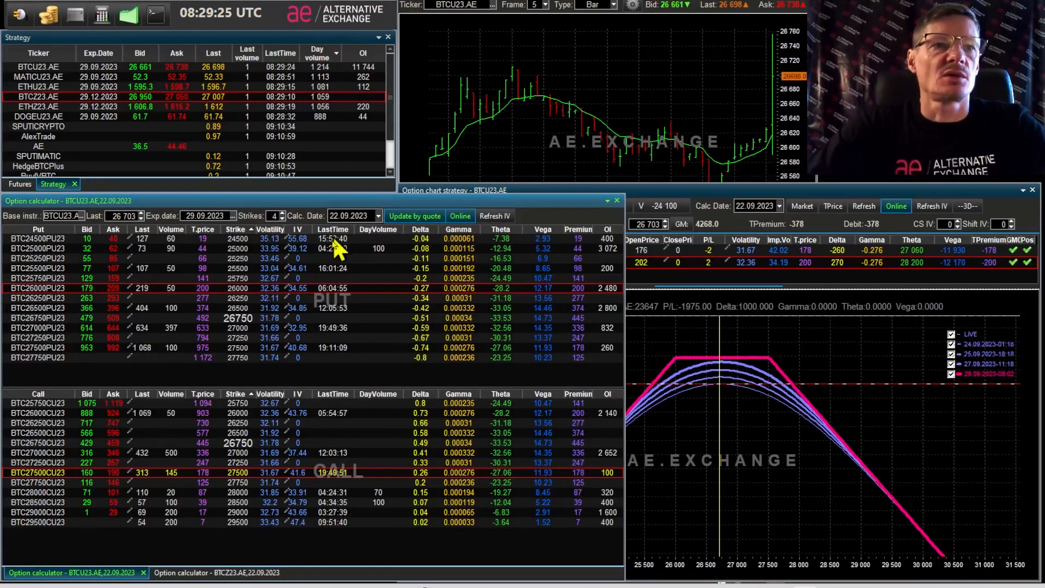
mouse_move(113, 496)
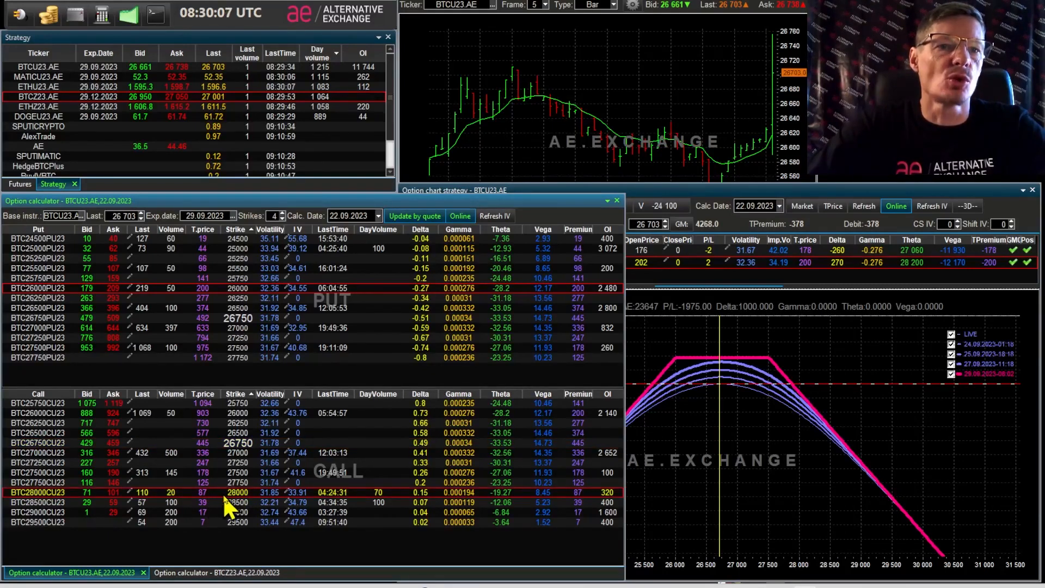
mouse_move(203, 453)
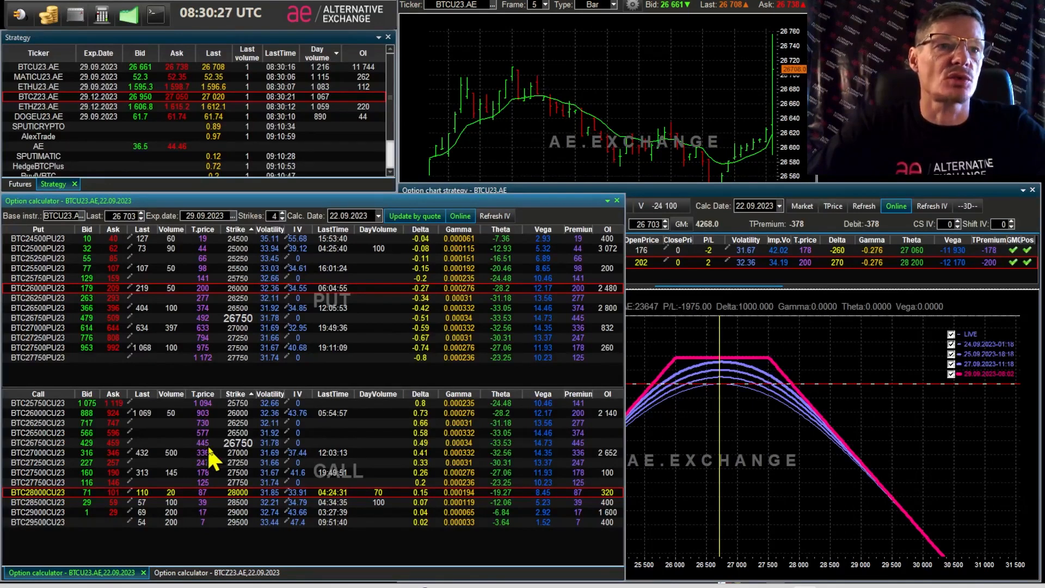
mouse_move(227, 452)
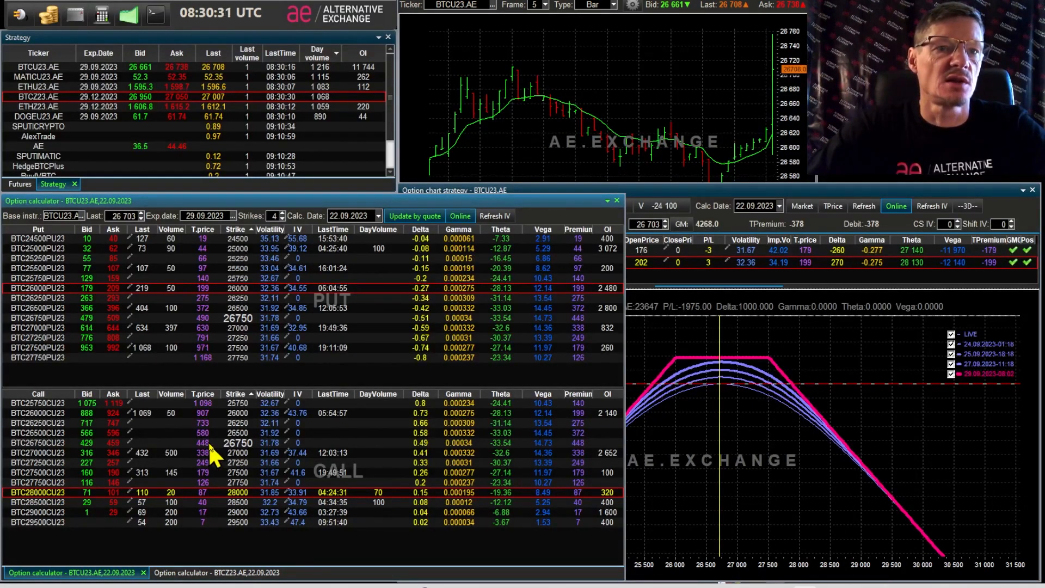
mouse_move(210, 503)
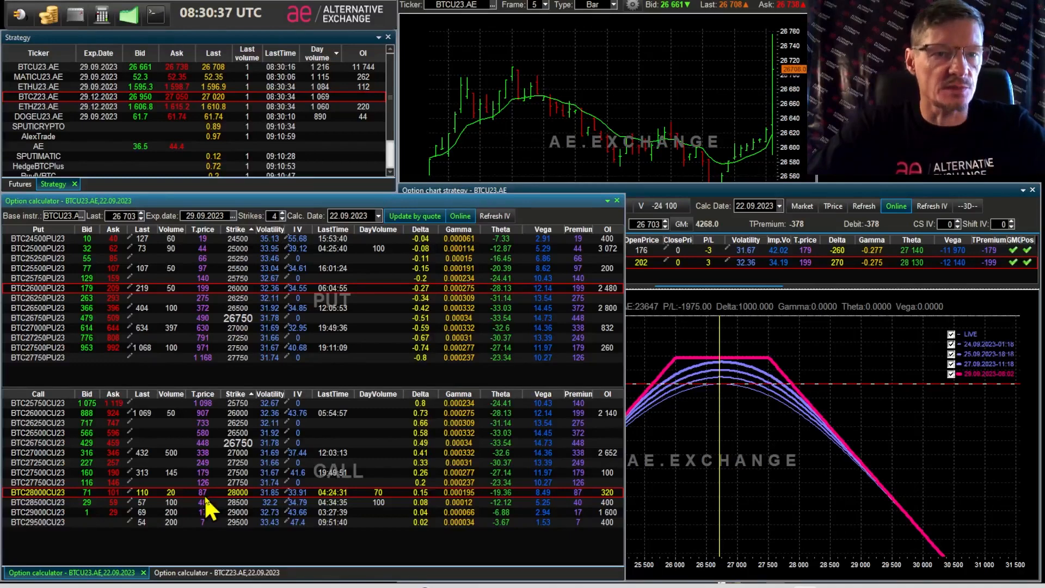
mouse_move(214, 506)
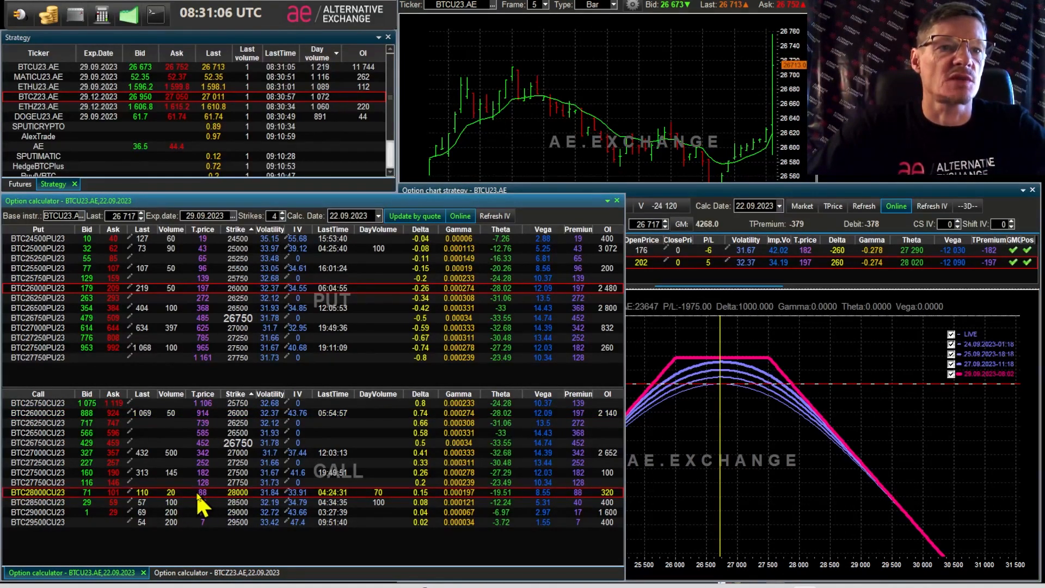
mouse_move(54, 506)
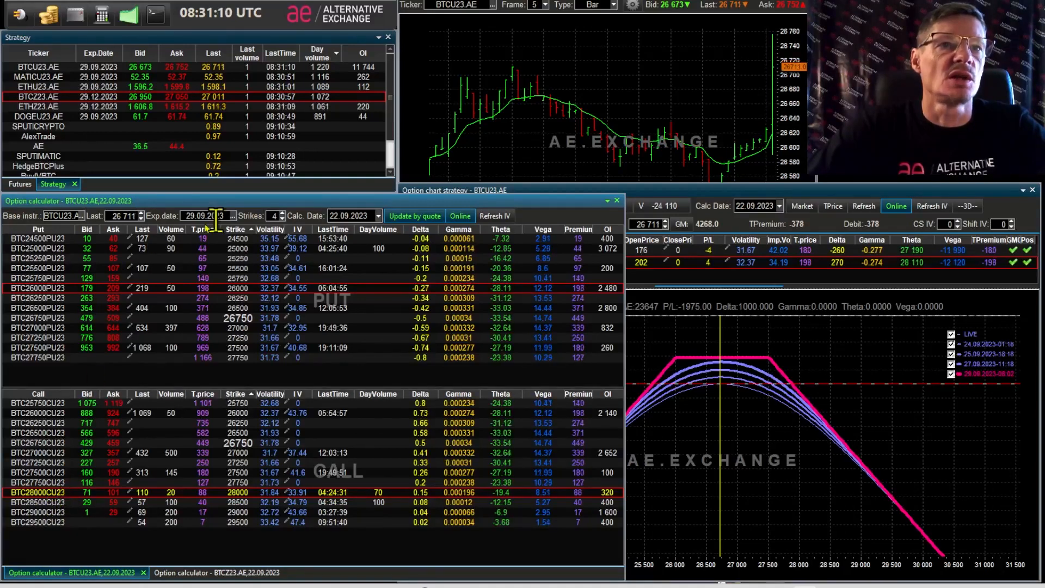
left_click(124, 216)
type("28500")
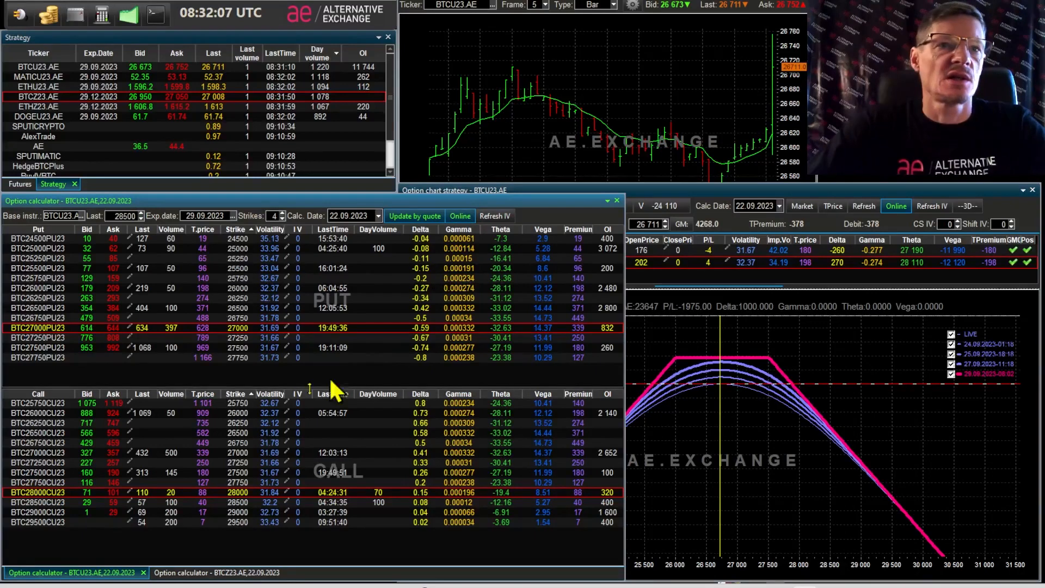
mouse_move(137, 336)
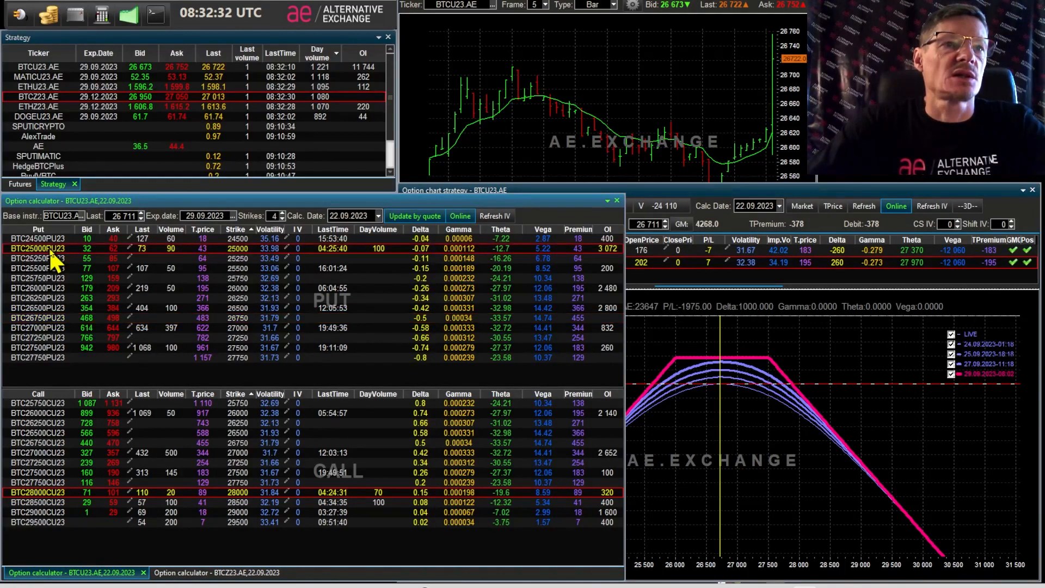
mouse_move(220, 260)
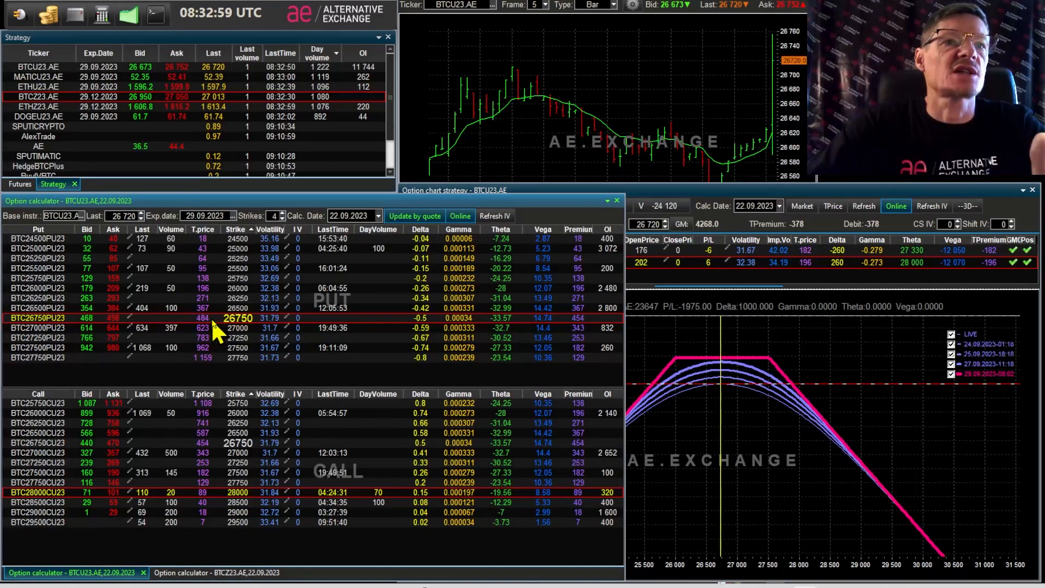
mouse_move(214, 267)
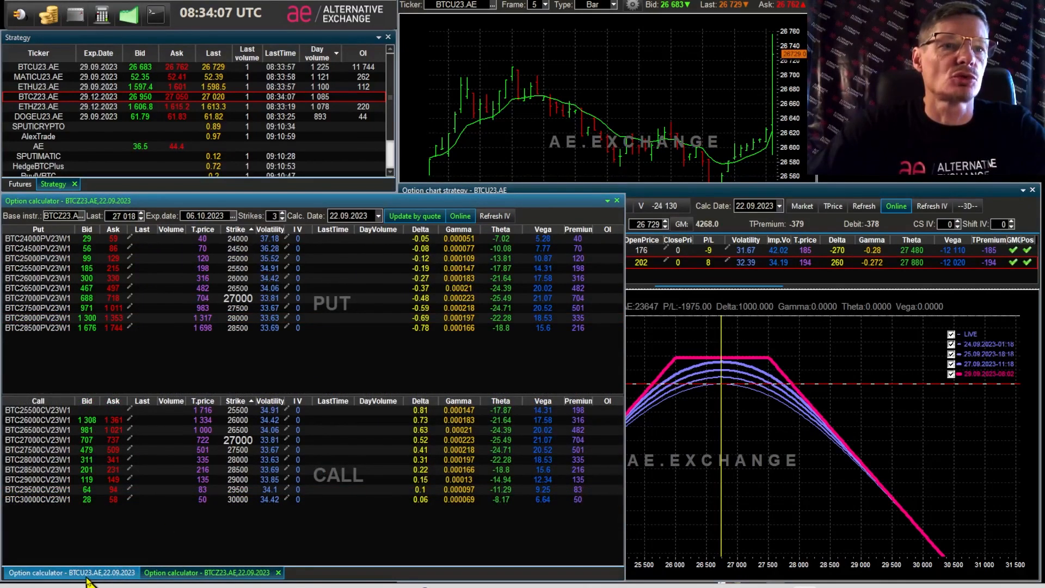
left_click(233, 216)
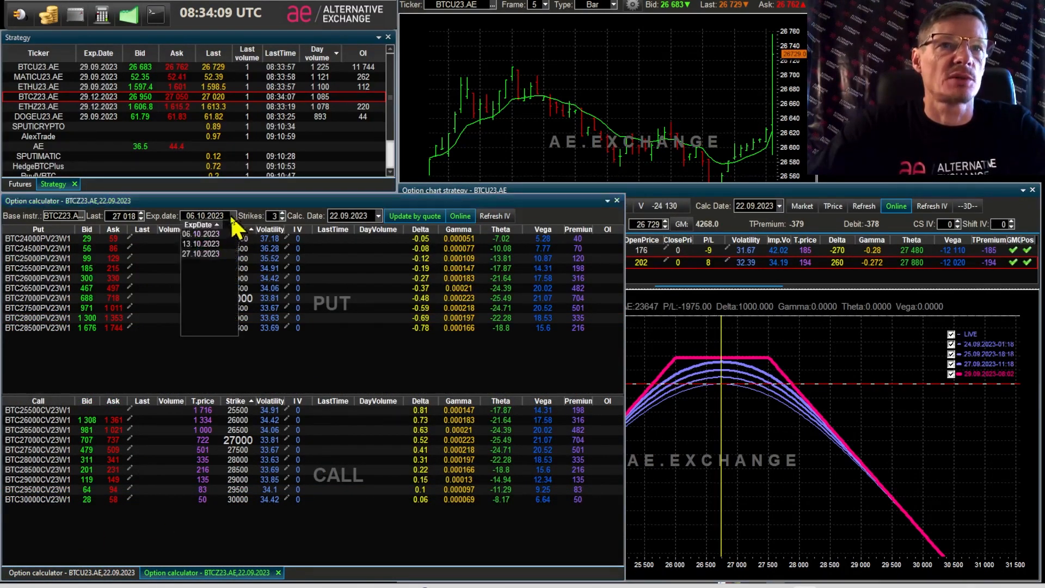
left_click(200, 254)
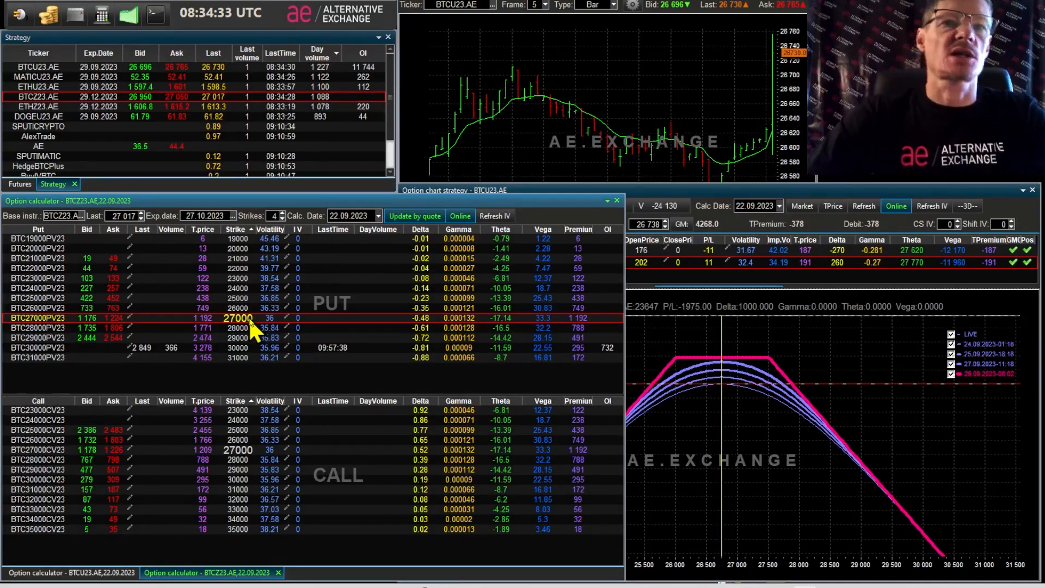
mouse_move(433, 289)
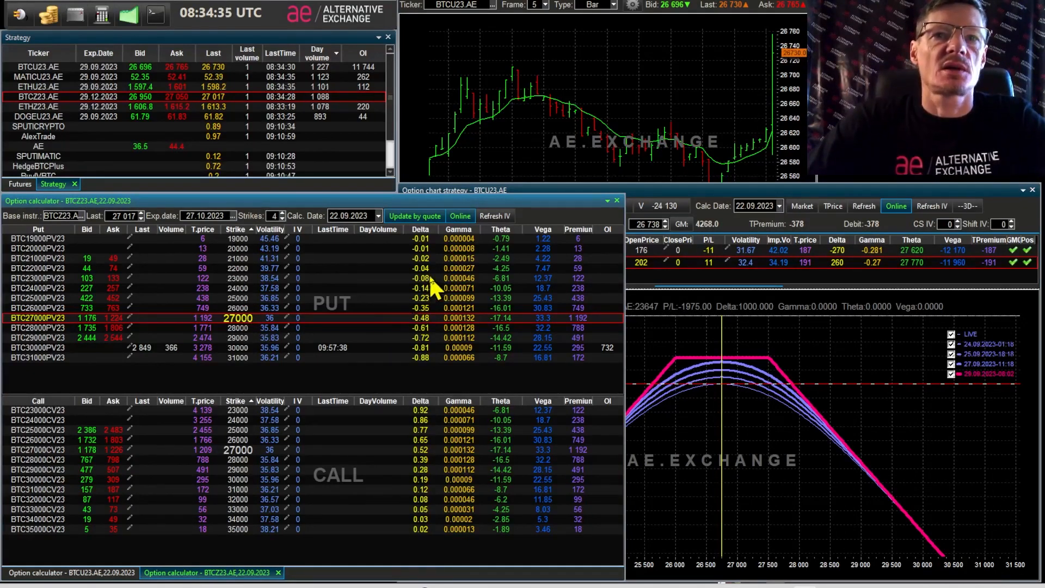
mouse_move(169, 296)
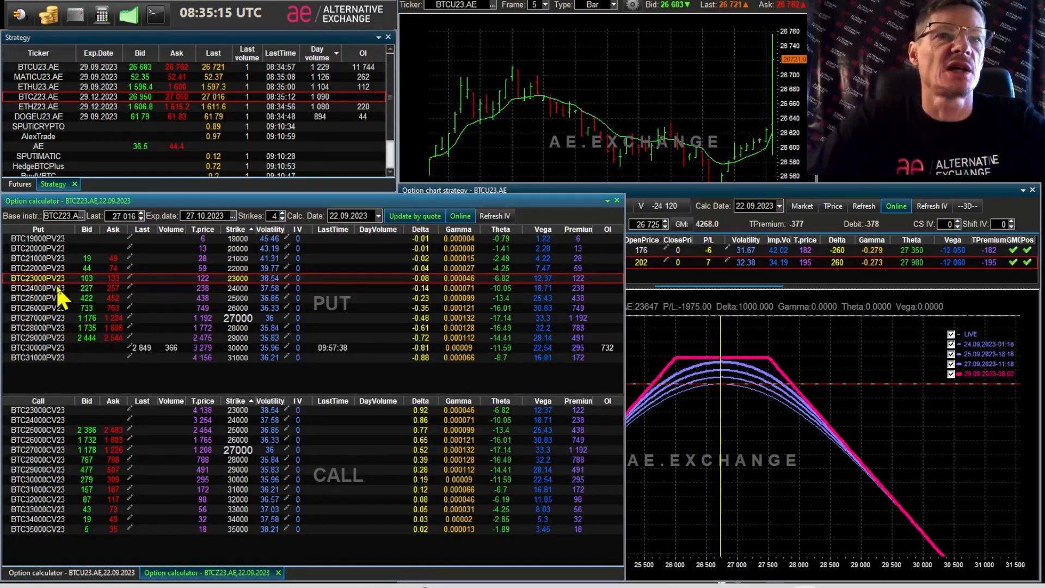
Mark the BTC31000CV23 call row and bring the BTCU23 price chart forward
left_click(186, 318)
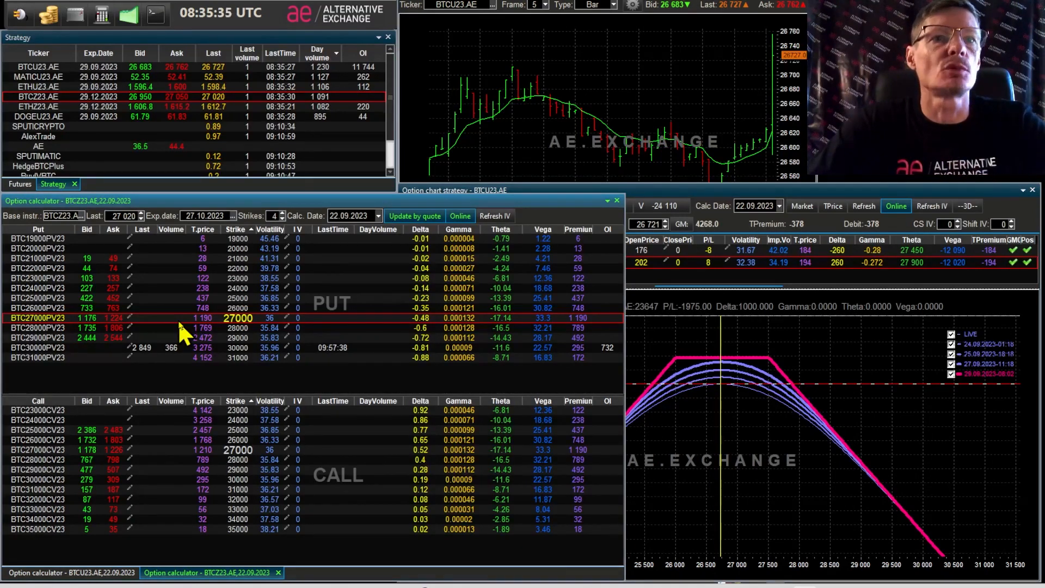
mouse_move(183, 492)
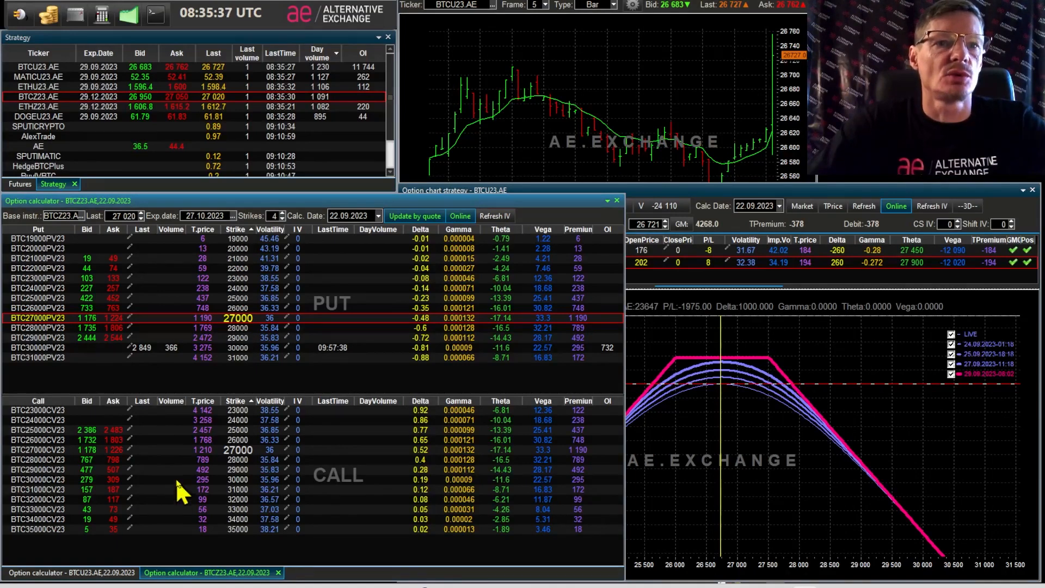
left_click(236, 489)
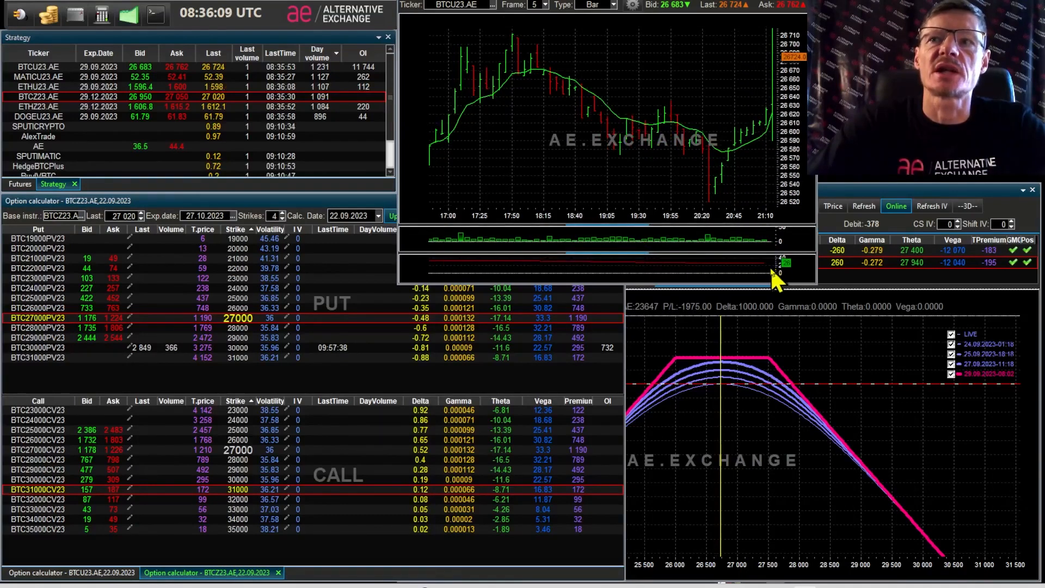
mouse_move(783, 278)
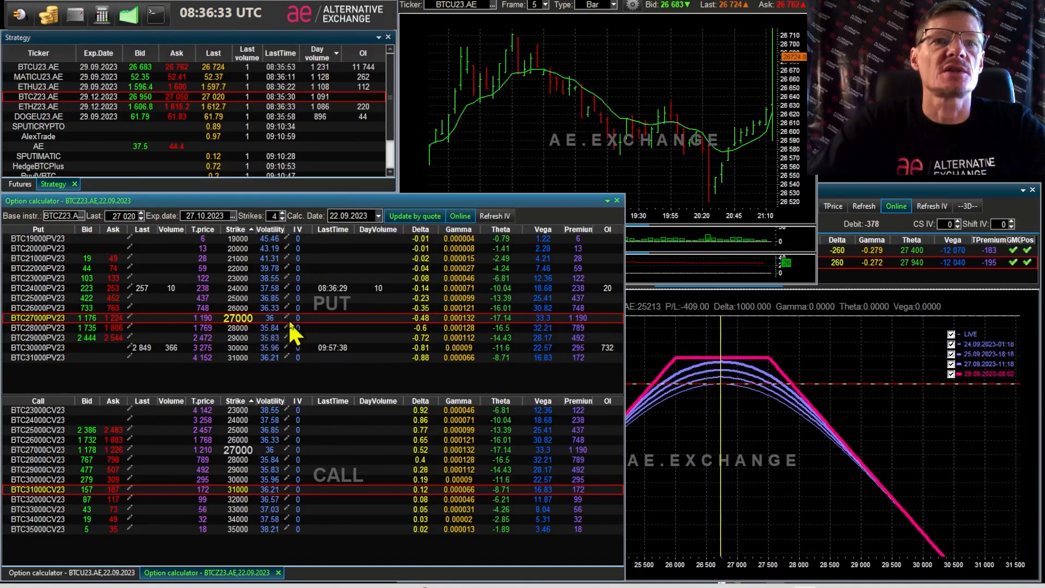
mouse_move(283, 417)
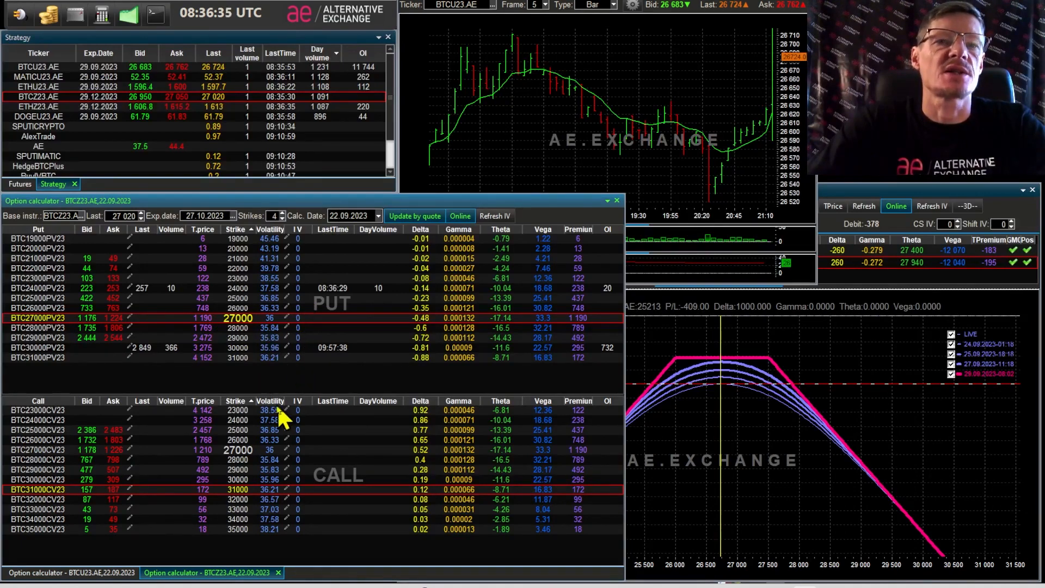